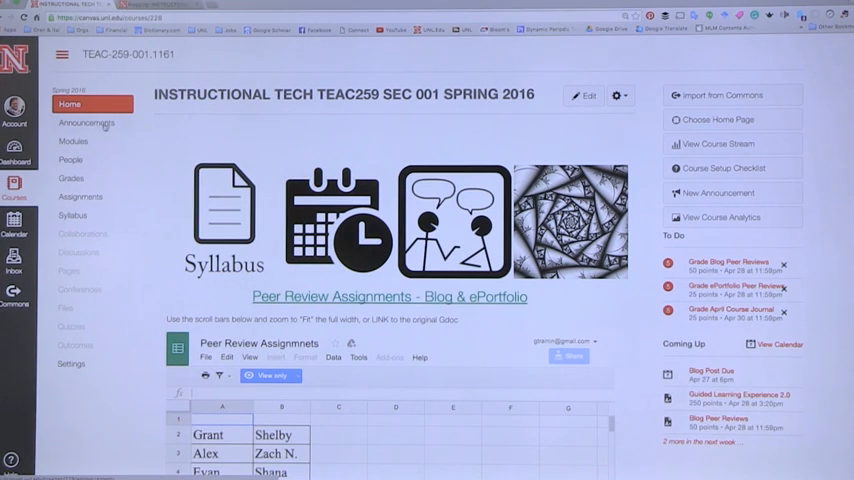
{"action": "mouse_move", "coordinate": [340, 160]}
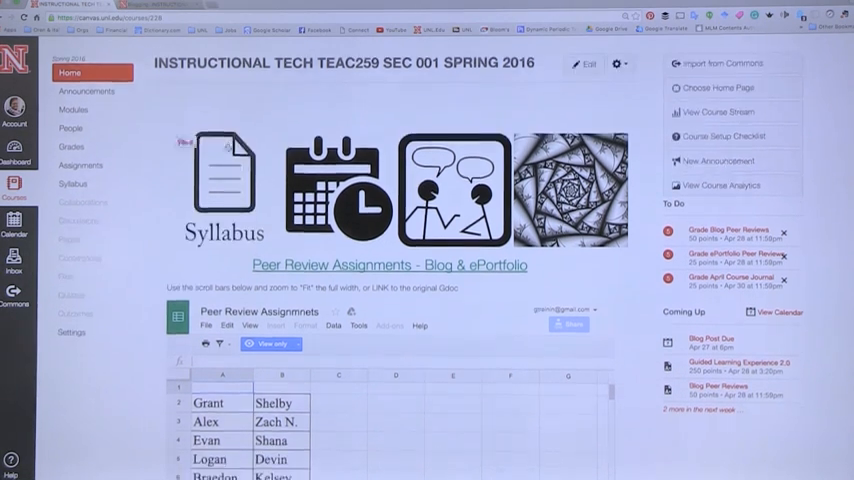
Step: Open the CD #15 page for editing to review its Google Doc iframe embed code
{"action": "scroll", "scroll_direction": "down", "scroll_amount": 3}
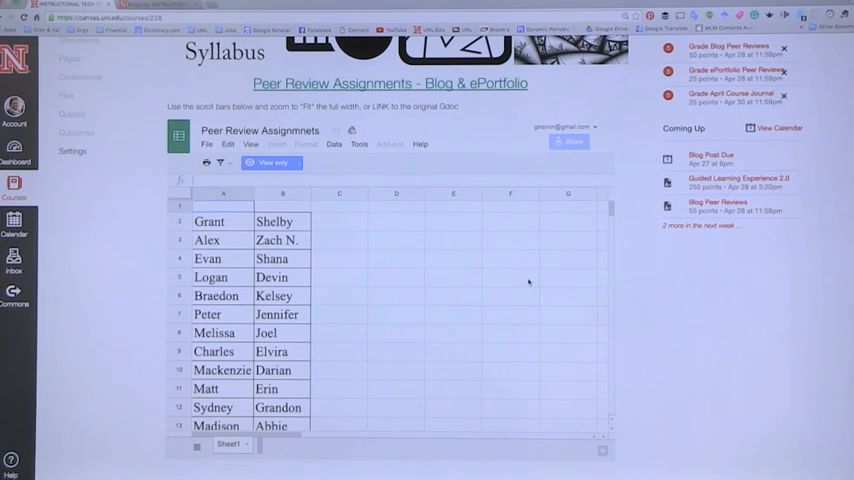
{"action": "mouse_move", "coordinate": [384, 170]}
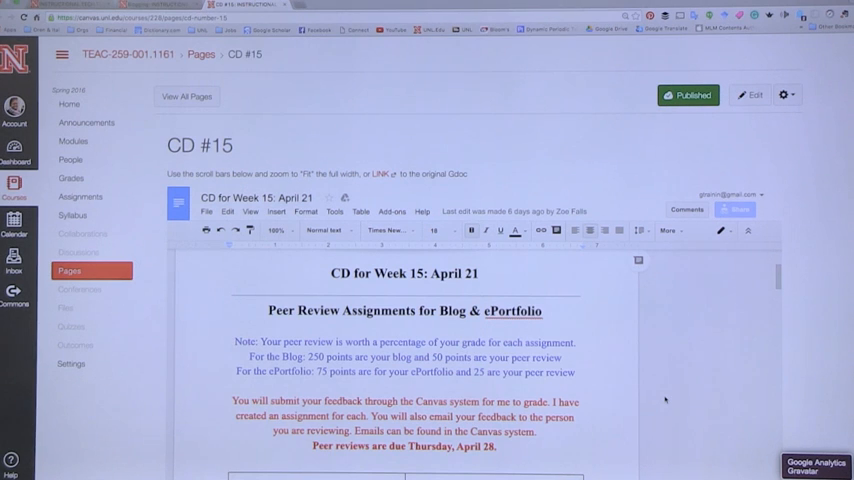
{"action": "scroll", "scroll_direction": "down", "scroll_amount": 3}
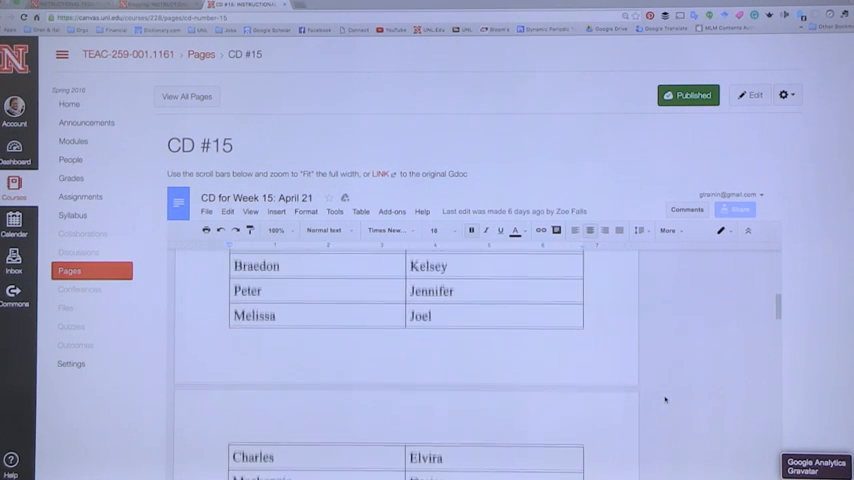
{"action": "scroll", "scroll_direction": "down", "scroll_amount": 3}
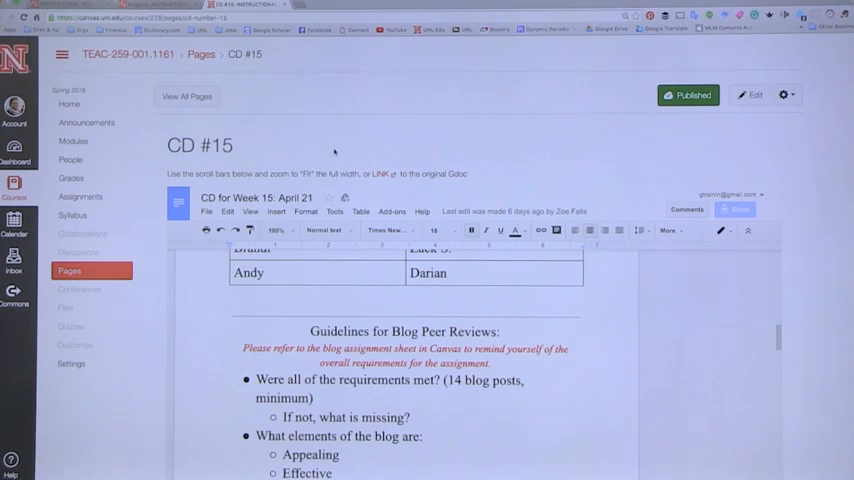
{"action": "mouse_move", "coordinate": [670, 158]}
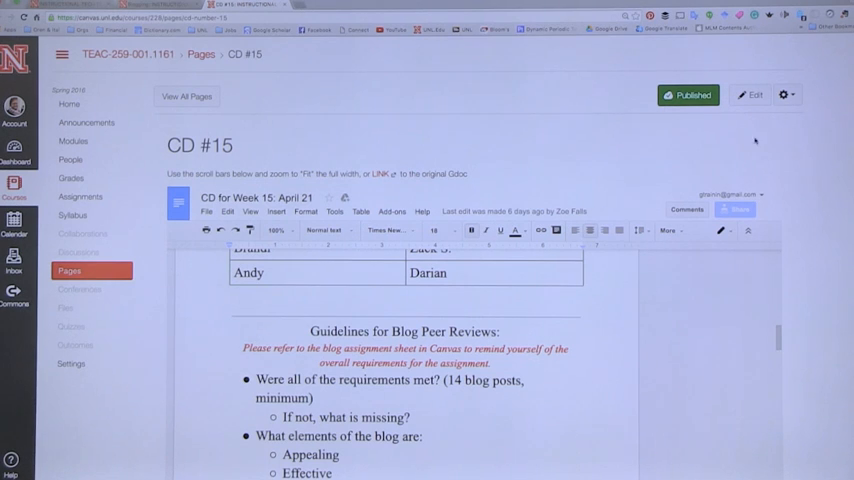
{"action": "mouse_move", "coordinate": [578, 172]}
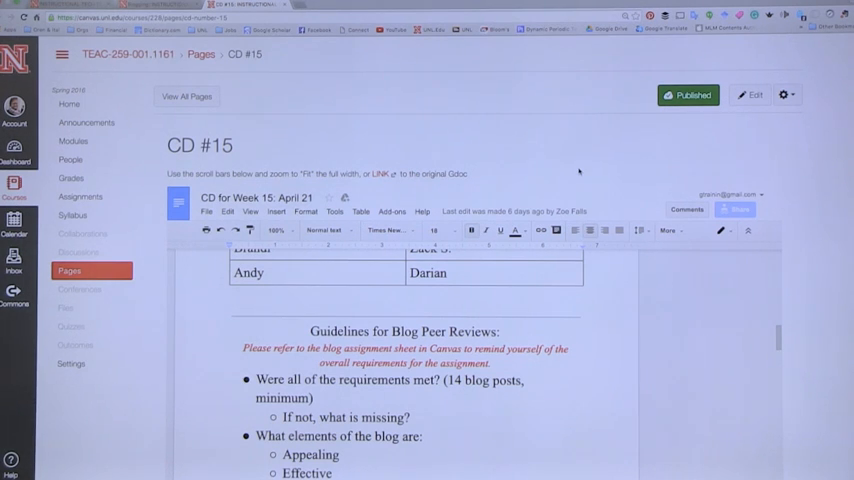
{"action": "left_click", "coordinate": [688, 94]}
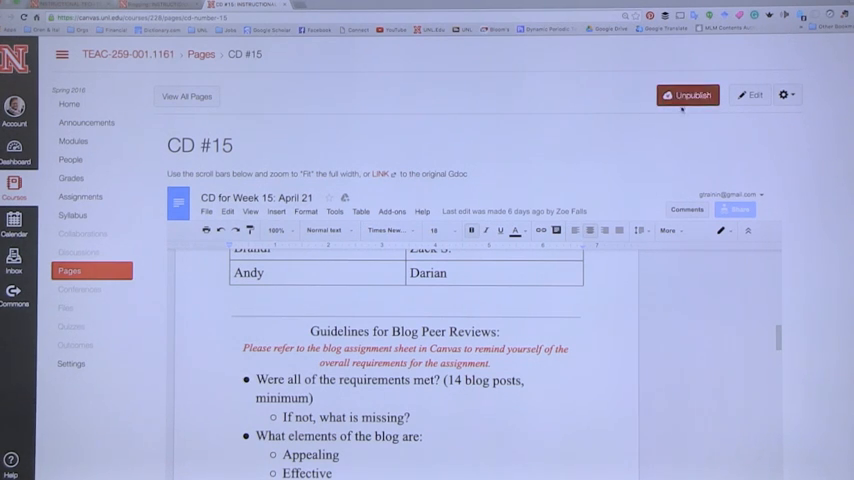
{"action": "left_click", "coordinate": [688, 94]}
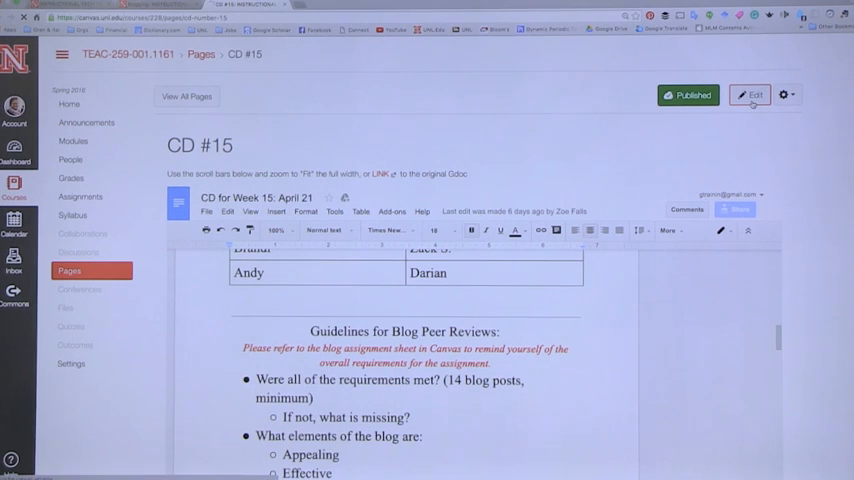
{"action": "left_click", "coordinate": [750, 94]}
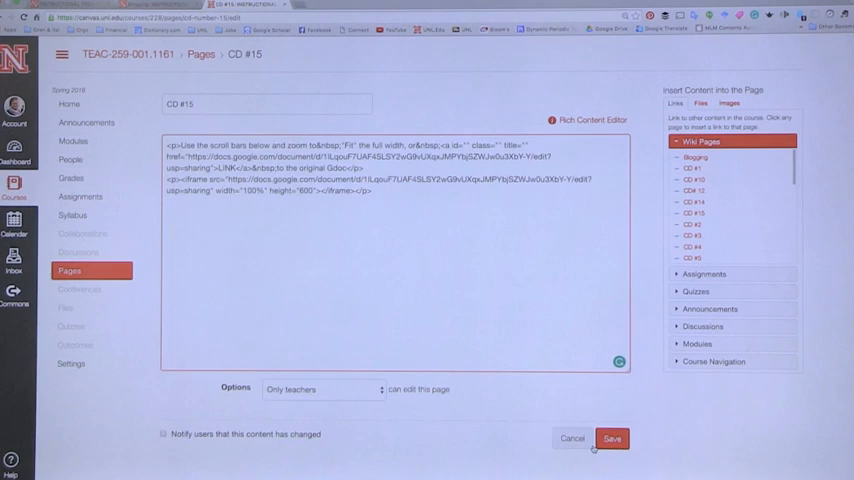
Step: Save the CD #15 page after reviewing the embed code
{"action": "left_click", "coordinate": [612, 438]}
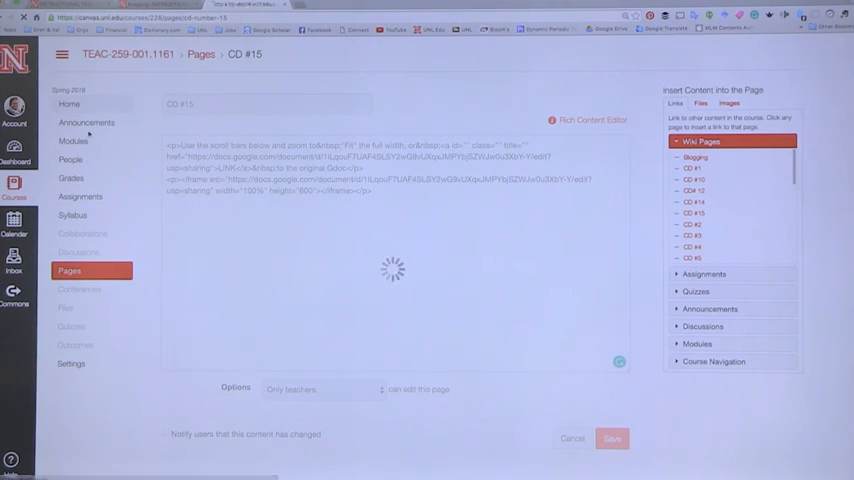
Step: Return to the course home and open Blog Peer Reviews grading from the To Do list
{"action": "left_click", "coordinate": [612, 438]}
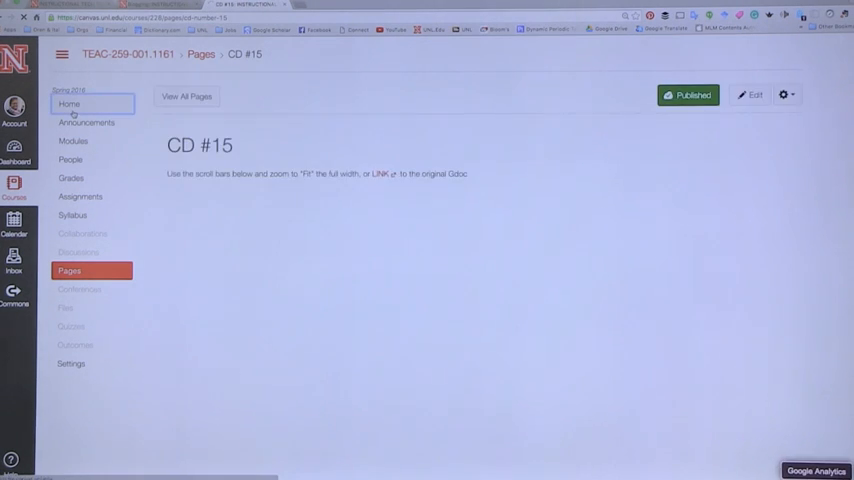
{"action": "left_click", "coordinate": [68, 104]}
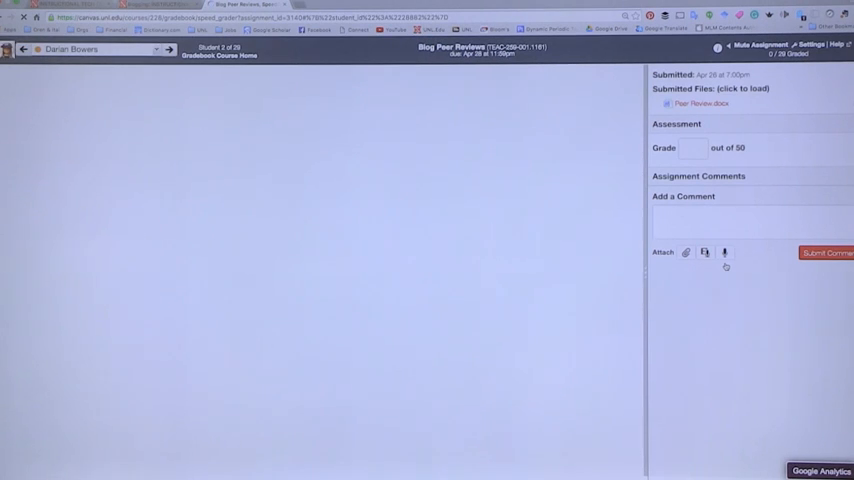
Step: Leave SpeedGrader and show the Assignments list with Async, Group and Individual groups
{"action": "left_click", "coordinate": [700, 104]}
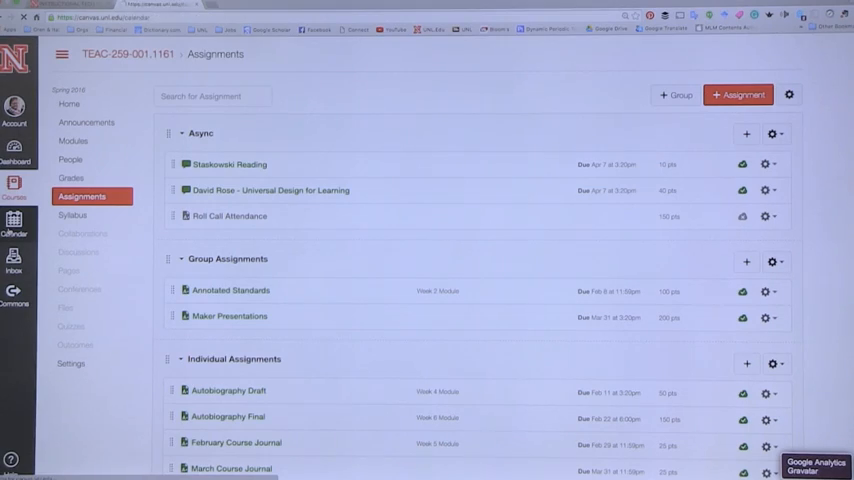
Step: Show the Calendar in month view for April 2016 with course events and due dates
{"action": "left_click", "coordinate": [14, 224]}
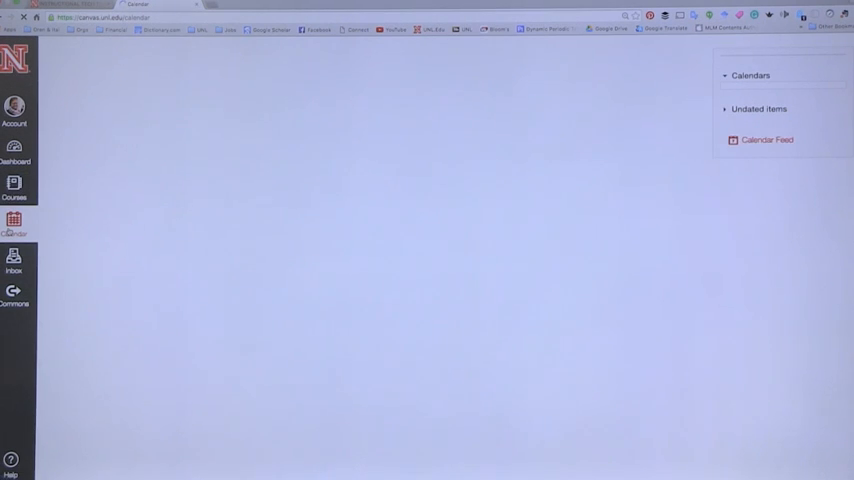
{"action": "left_click", "coordinate": [14, 224]}
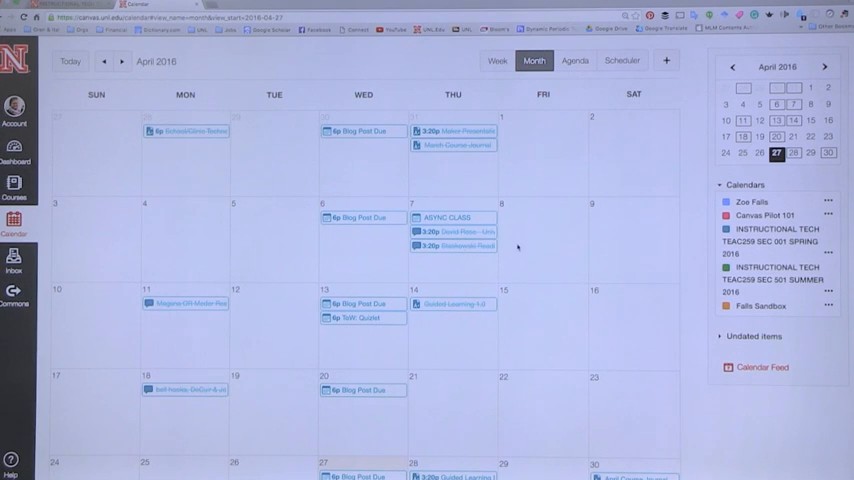
{"action": "mouse_move", "coordinate": [604, 252]}
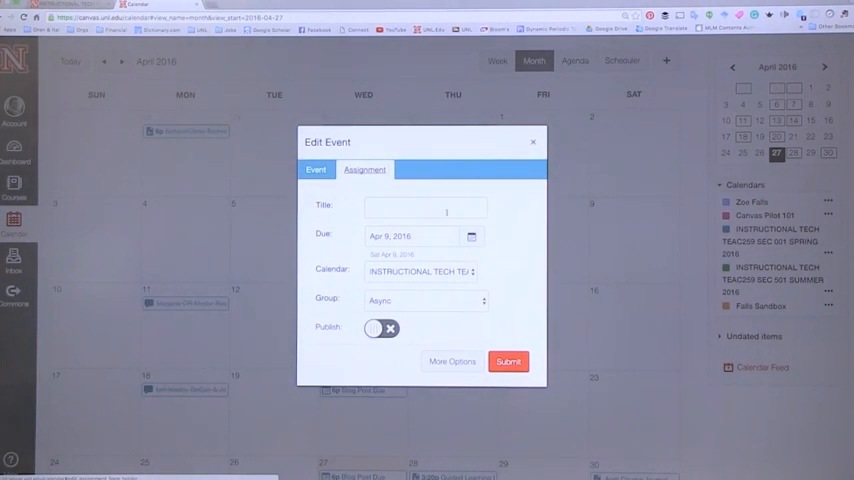
Step: Title the new calendar assignment 'Test', place it in Group Assignments, publish it, and go to More Options
{"action": "type", "text": "Test"}
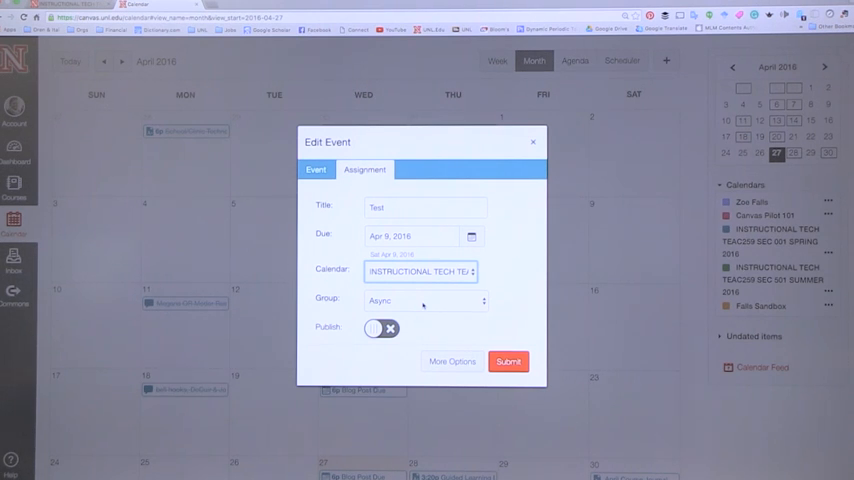
{"action": "left_click", "coordinate": [424, 300]}
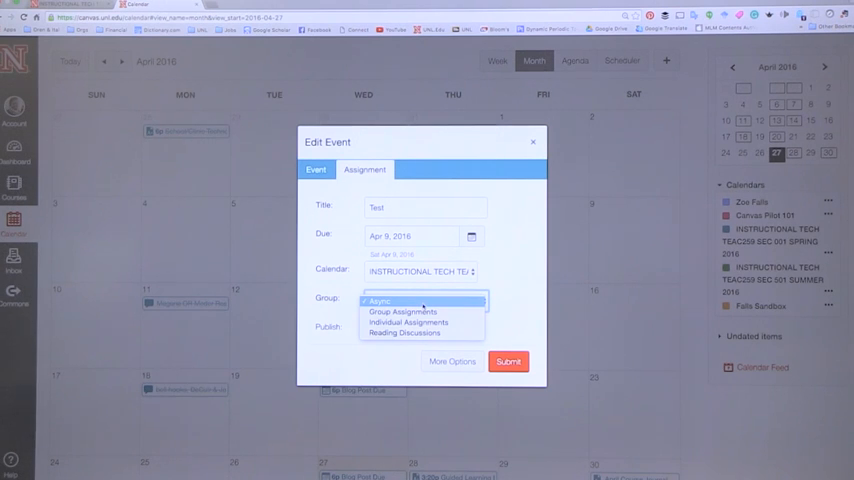
{"action": "mouse_move", "coordinate": [408, 322]}
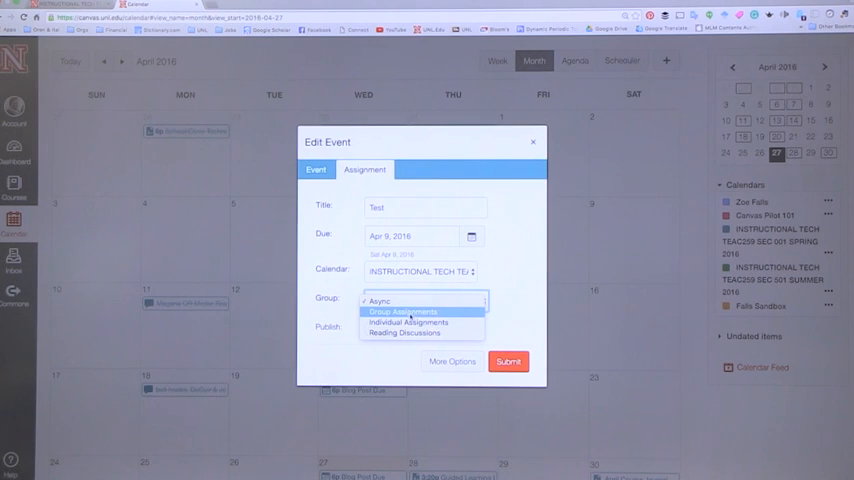
{"action": "left_click", "coordinate": [404, 312]}
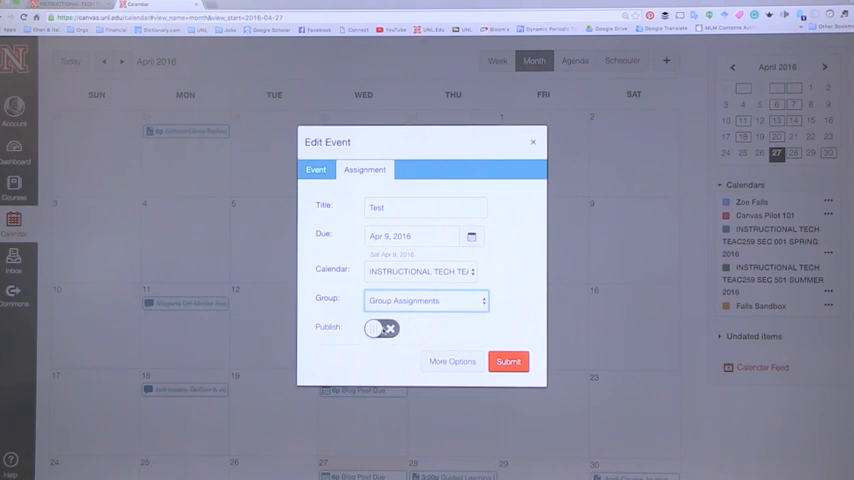
{"action": "left_click", "coordinate": [380, 328]}
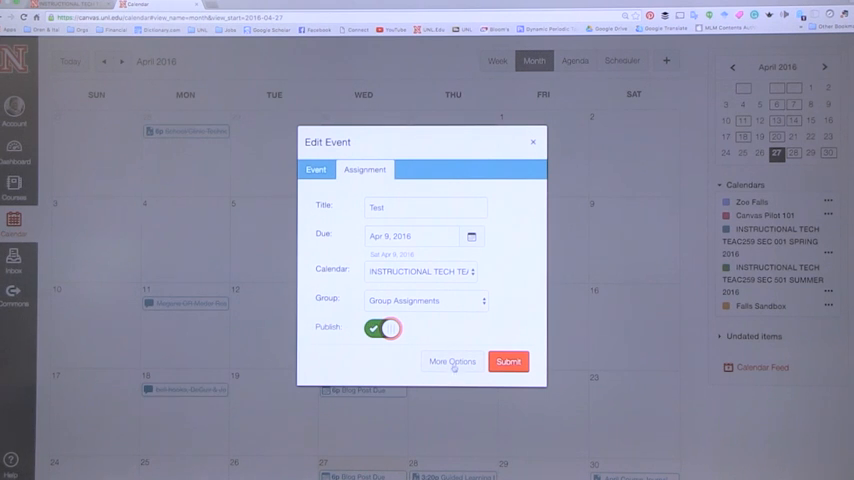
{"action": "left_click", "coordinate": [452, 360]}
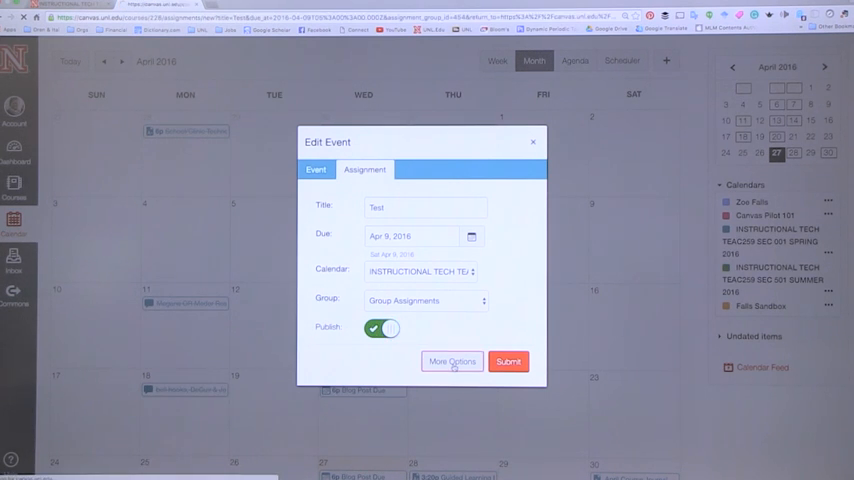
{"action": "left_click", "coordinate": [452, 360]}
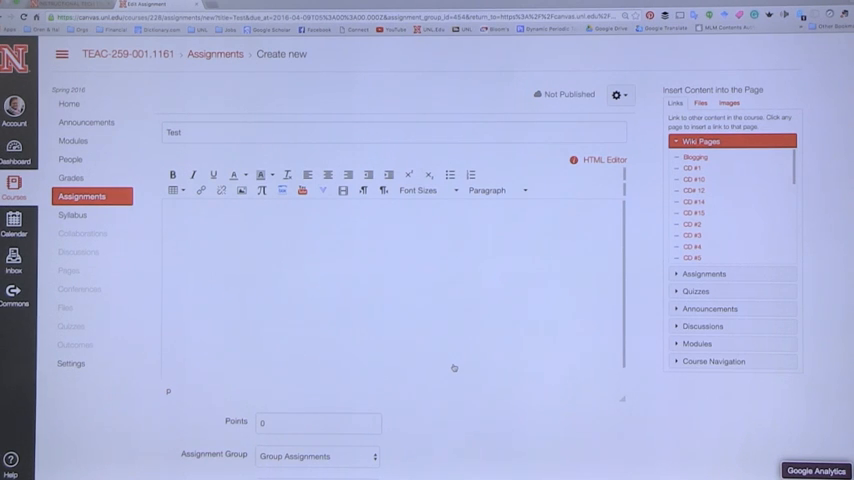
{"action": "scroll", "scroll_direction": "down", "scroll_amount": 3}
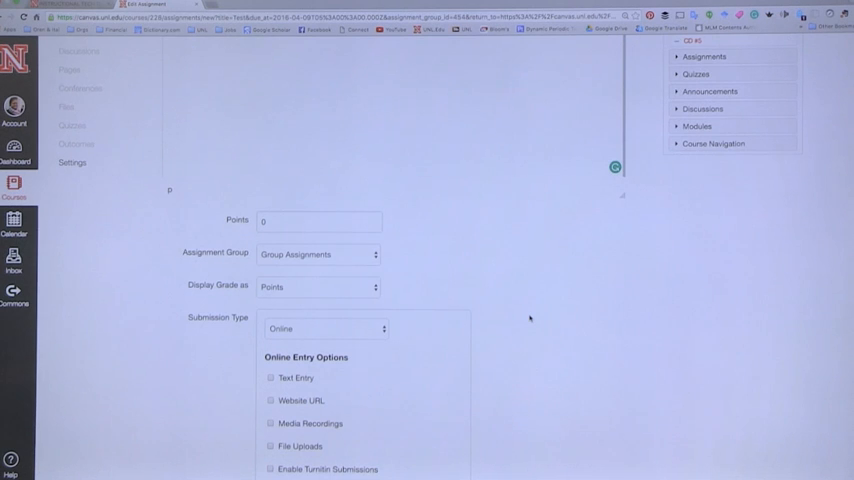
{"action": "scroll", "scroll_direction": "down", "scroll_amount": 3}
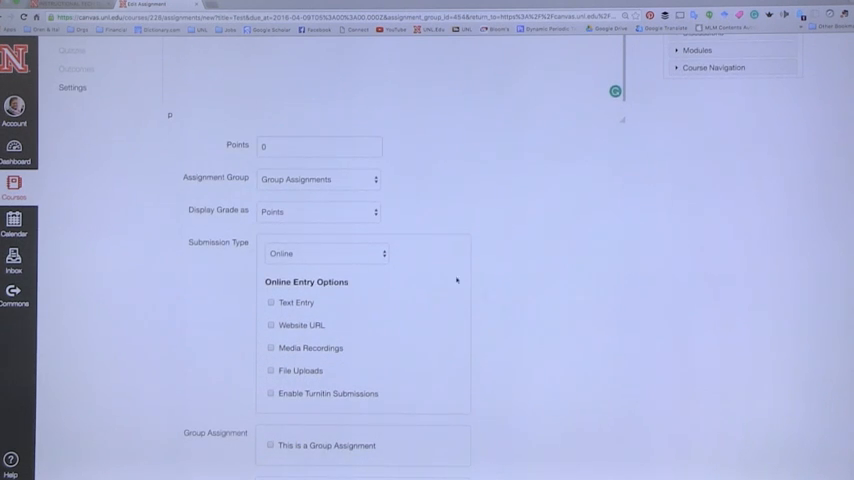
{"action": "left_click", "coordinate": [322, 252]}
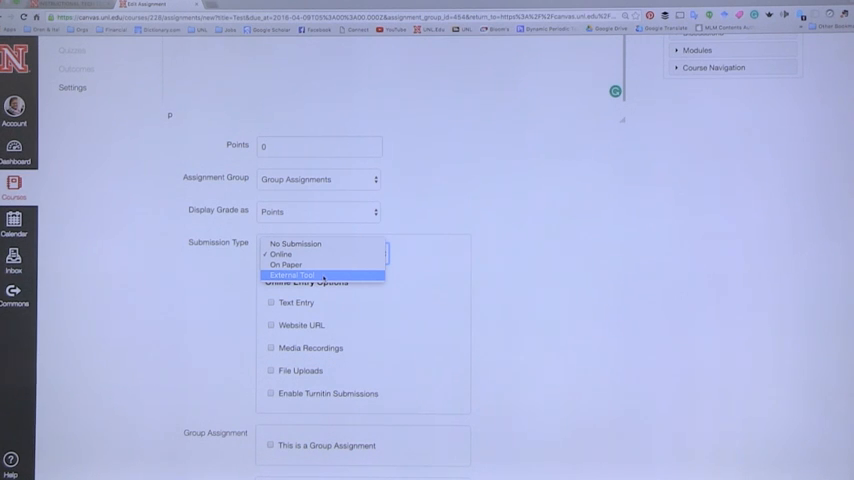
{"action": "left_click", "coordinate": [280, 254]}
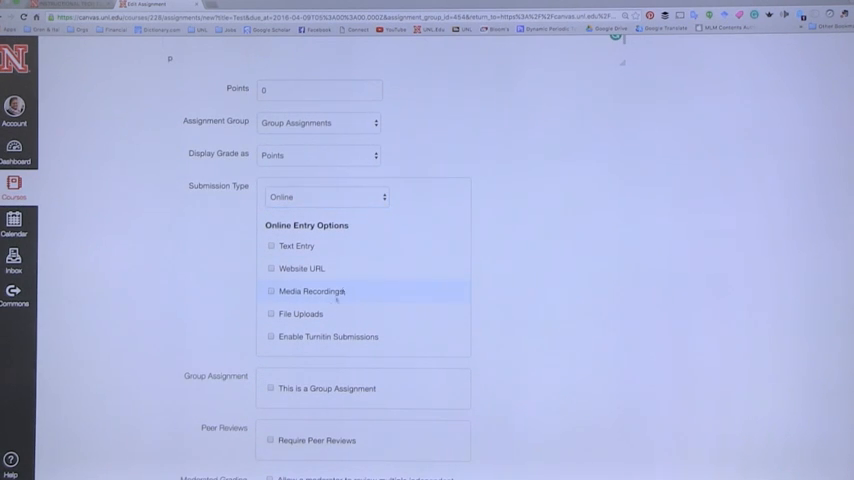
{"action": "left_click", "coordinate": [272, 312]}
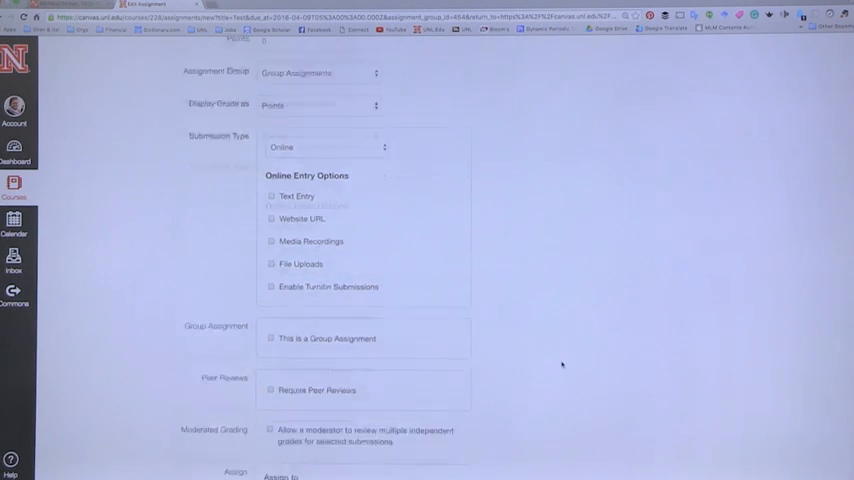
Step: Require peer reviews on Test, assigned automatically, and set them to appear anonymously
{"action": "scroll", "scroll_direction": "down", "scroll_amount": 3}
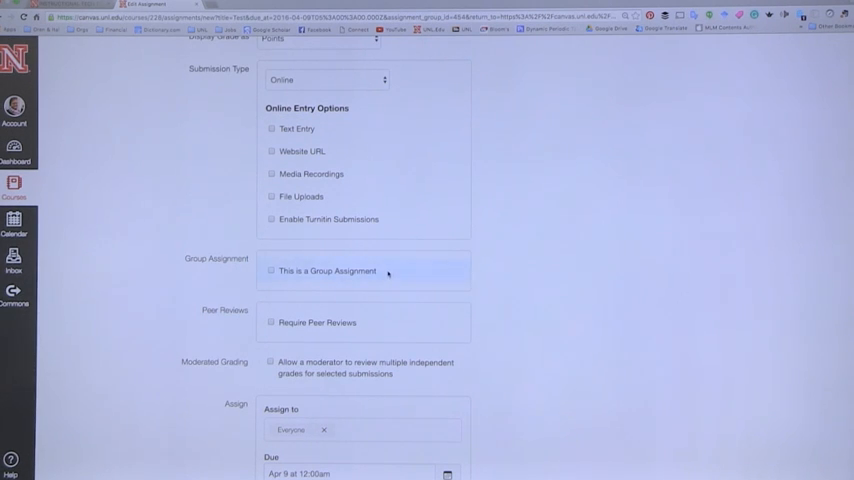
{"action": "scroll", "scroll_direction": "down", "scroll_amount": 3}
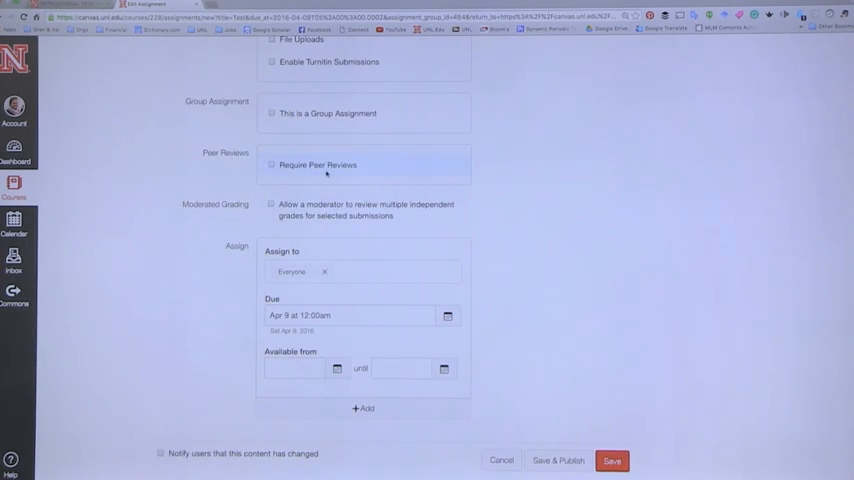
{"action": "left_click", "coordinate": [272, 164]}
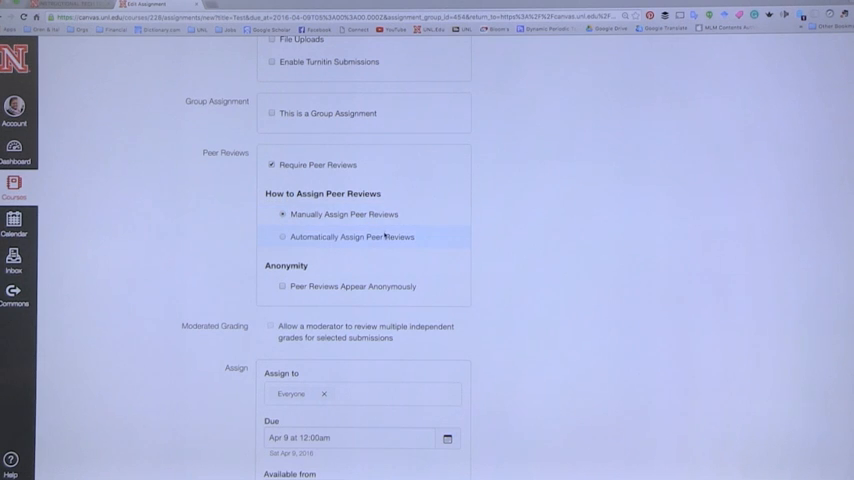
{"action": "left_click", "coordinate": [284, 236]}
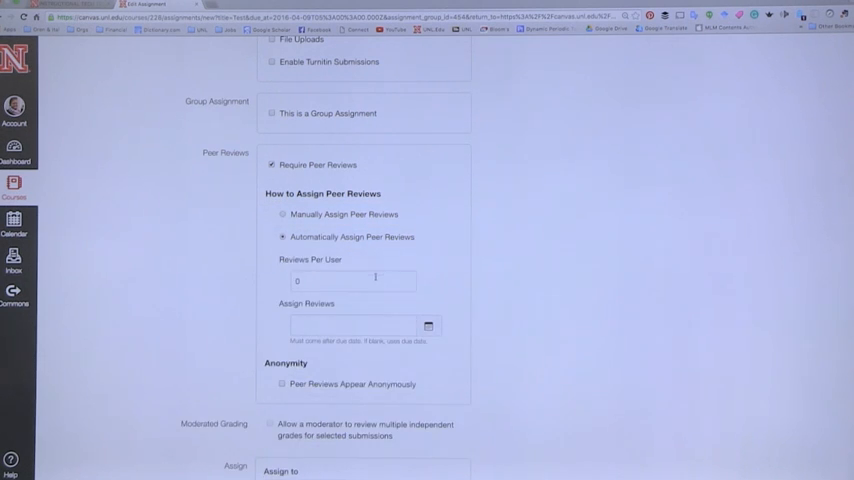
{"action": "left_click", "coordinate": [350, 326]}
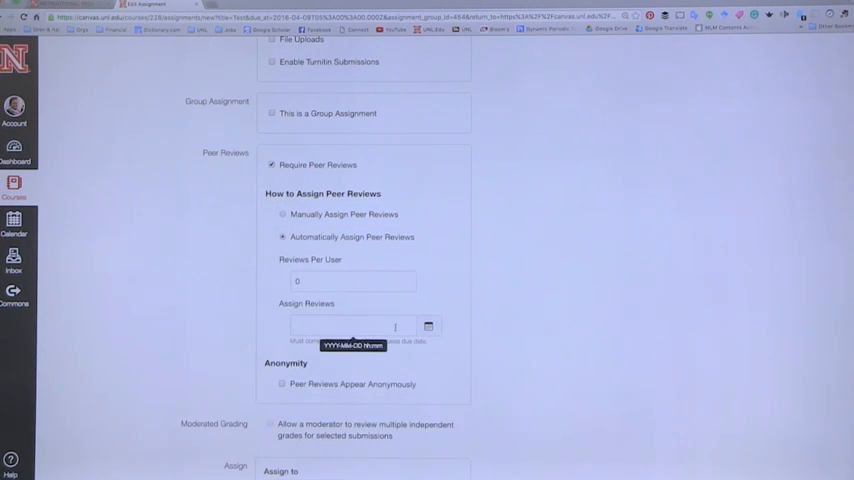
{"action": "left_click", "coordinate": [352, 326]}
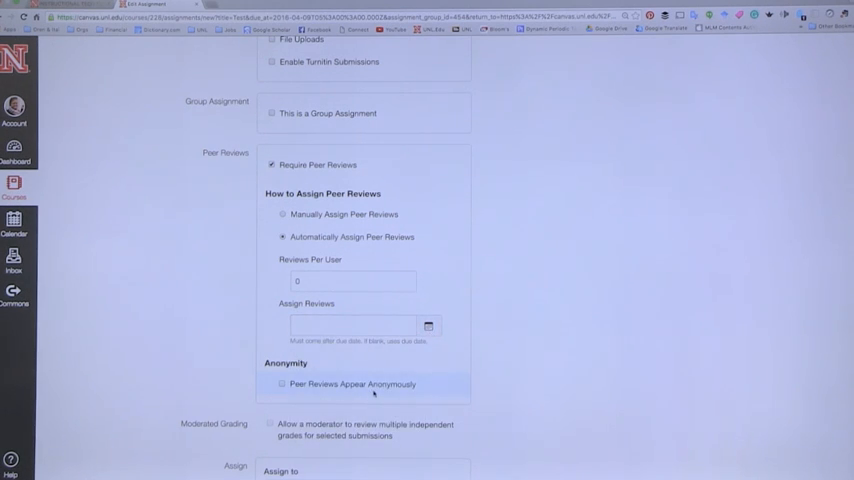
{"action": "mouse_move", "coordinate": [516, 344]}
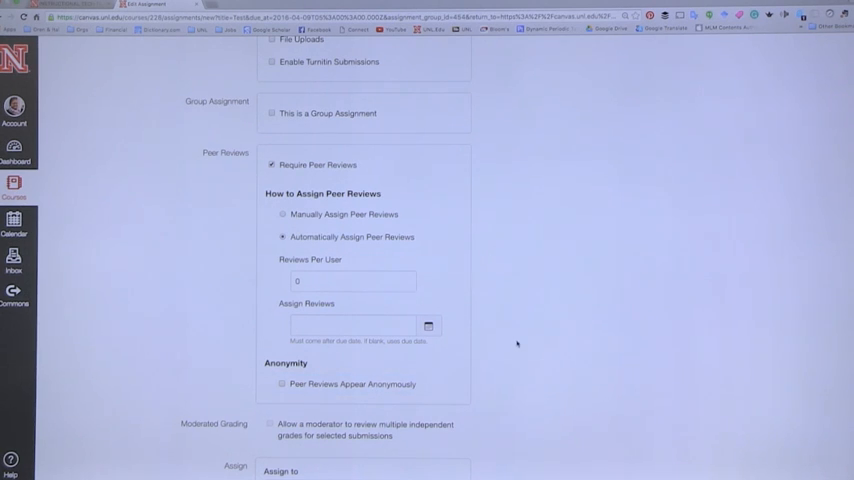
Step: From course Settings, enter Student View to see the home page as a test student
{"action": "scroll", "scroll_direction": "down", "scroll_amount": 3}
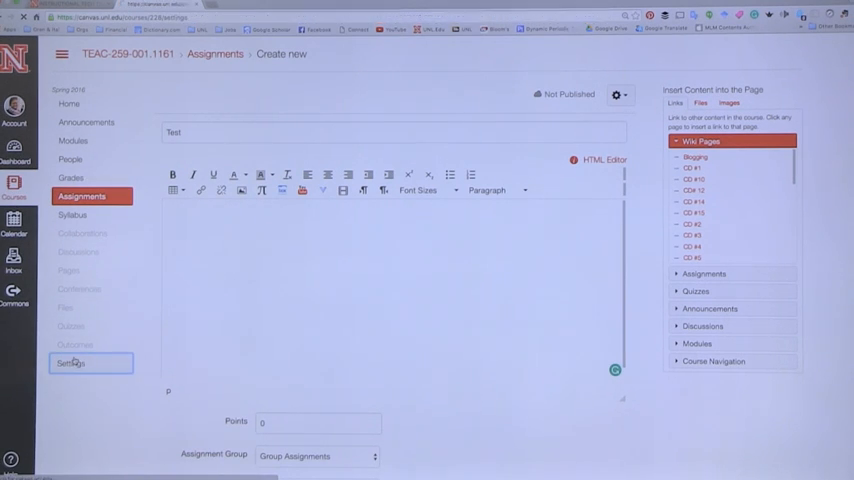
{"action": "left_click", "coordinate": [72, 364]}
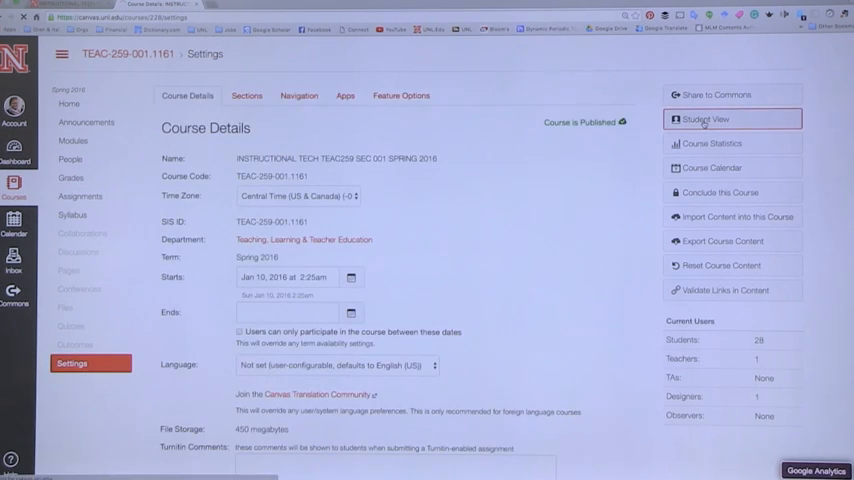
{"action": "left_click", "coordinate": [704, 120]}
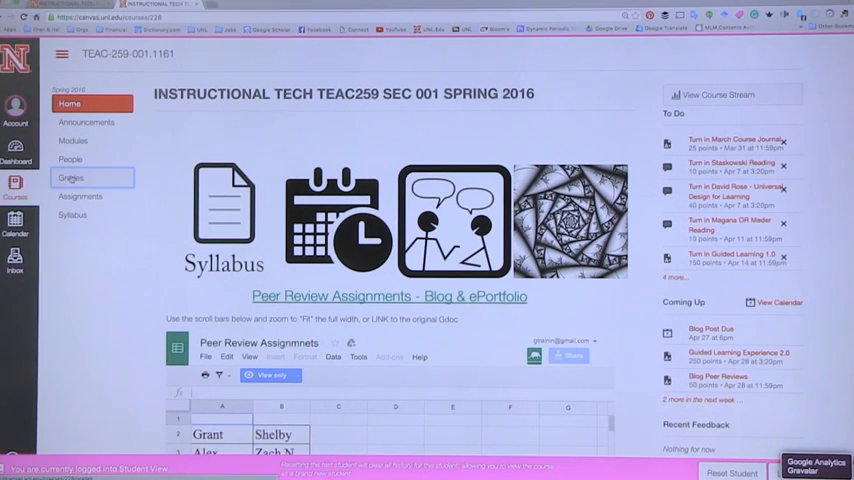
Step: Review the test student's Grades page, scrolling through the assignment scores list
{"action": "left_click", "coordinate": [72, 176]}
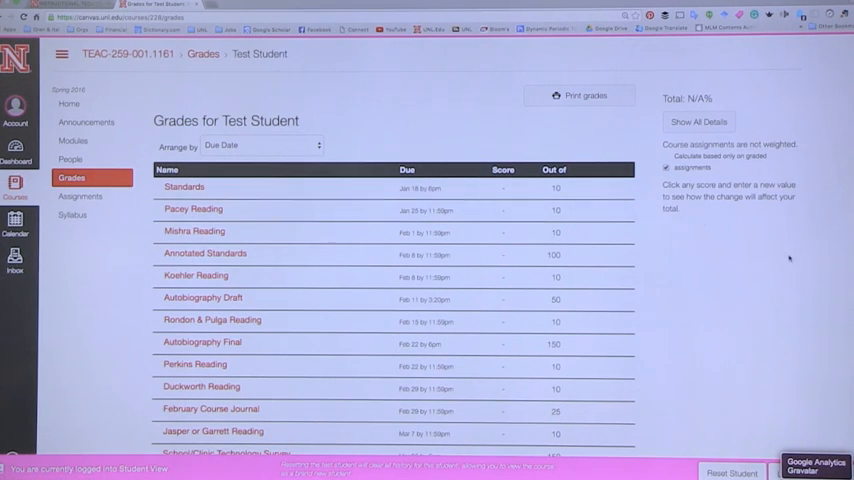
{"action": "scroll", "scroll_direction": "down", "scroll_amount": 3}
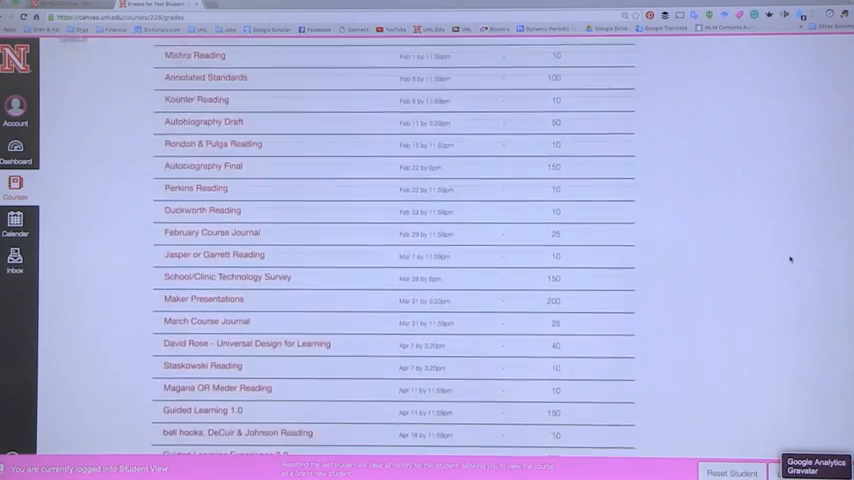
{"action": "scroll", "scroll_direction": "up", "scroll_amount": 3}
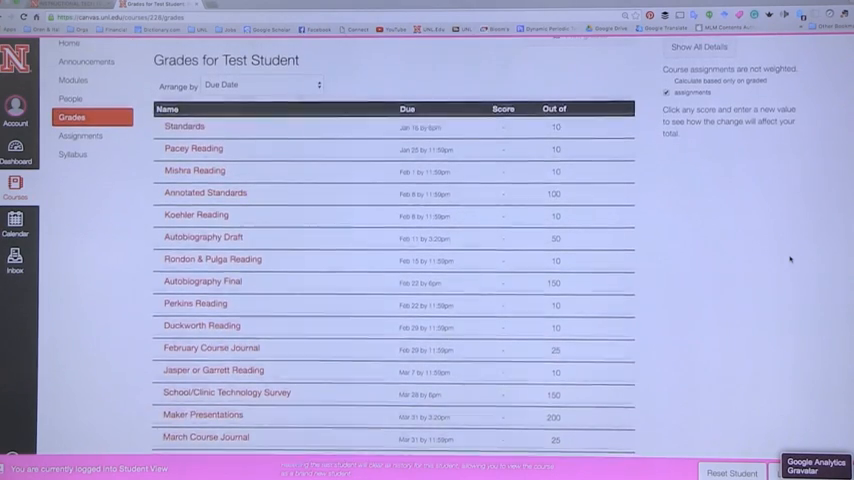
{"action": "scroll", "scroll_direction": "down", "scroll_amount": 3}
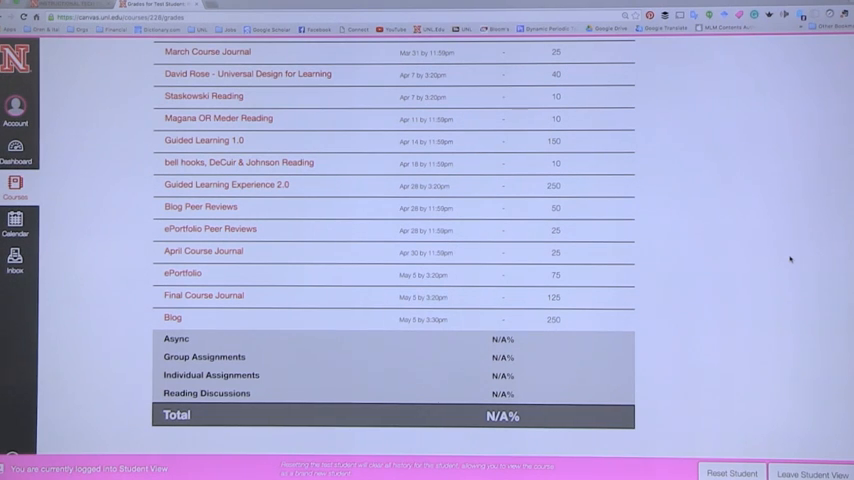
{"action": "scroll", "scroll_direction": "down", "scroll_amount": 3}
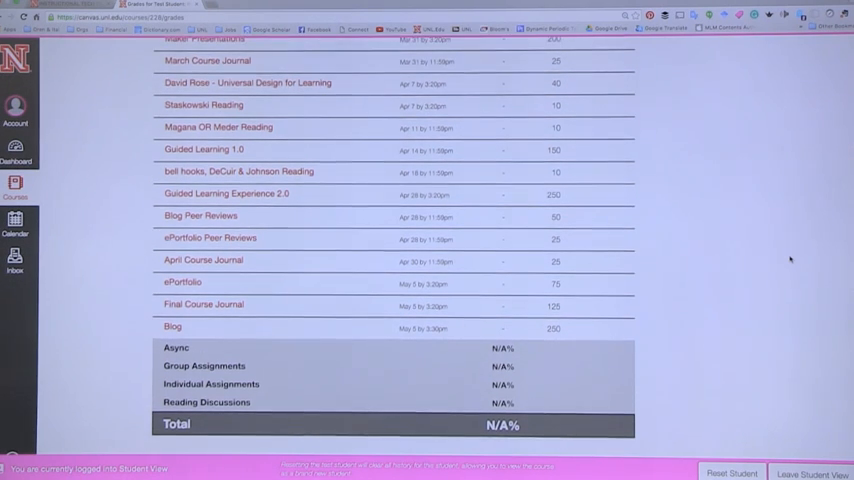
{"action": "scroll", "scroll_direction": "down", "scroll_amount": 3}
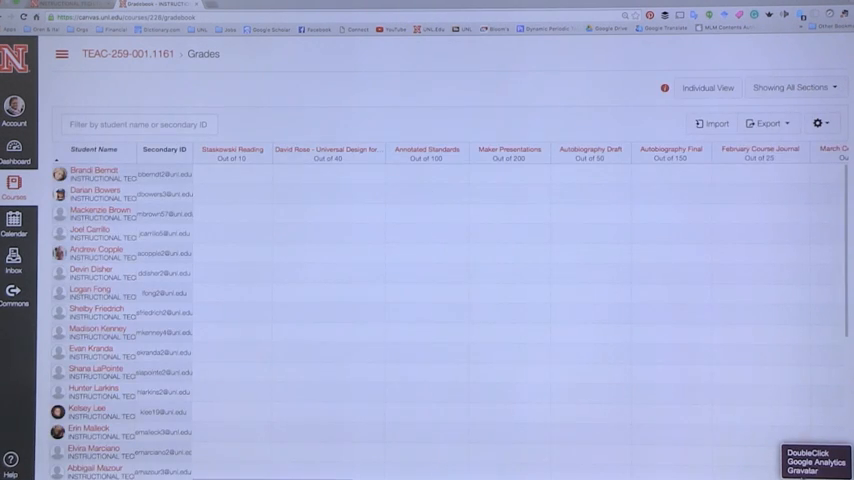
Step: With the instructor Gradebook loaded, show the Courses list including Summer 2016
{"action": "left_click", "coordinate": [820, 122]}
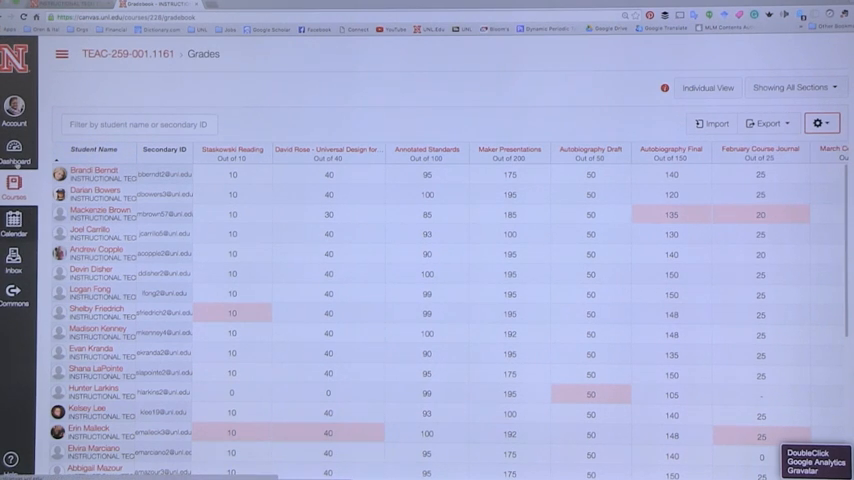
{"action": "left_click", "coordinate": [14, 188]}
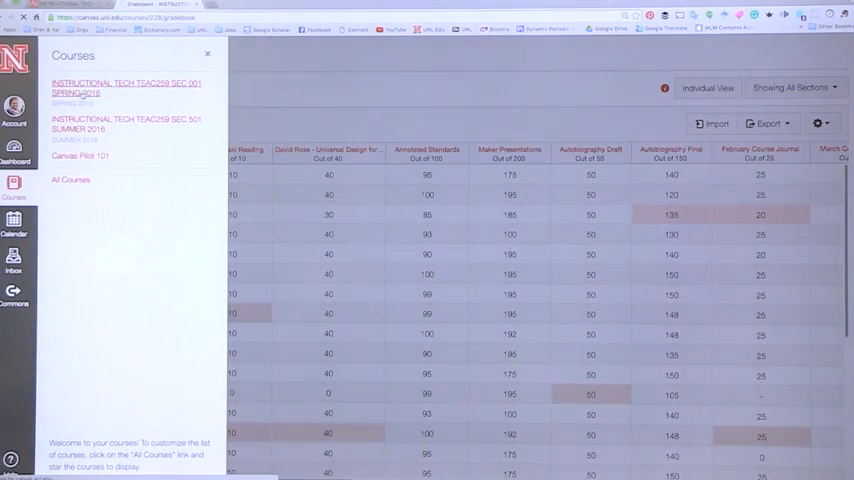
Step: Visit the INSTRUCTIONAL TECH TEAC259 Spring 2016 course home, then return to the Dashboard
{"action": "left_click", "coordinate": [128, 88]}
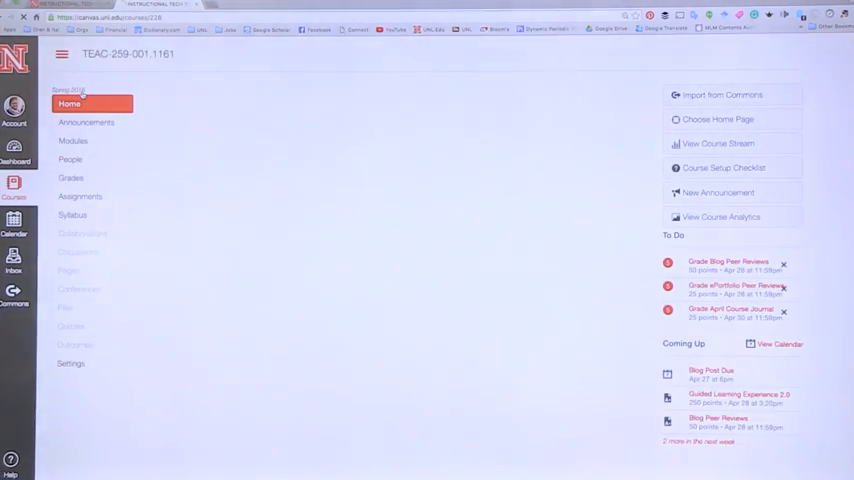
{"action": "left_click", "coordinate": [68, 104]}
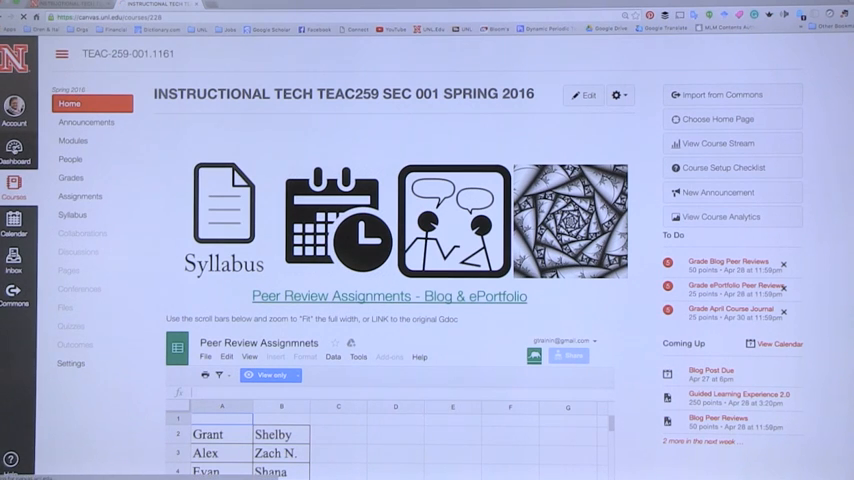
{"action": "left_click", "coordinate": [14, 152]}
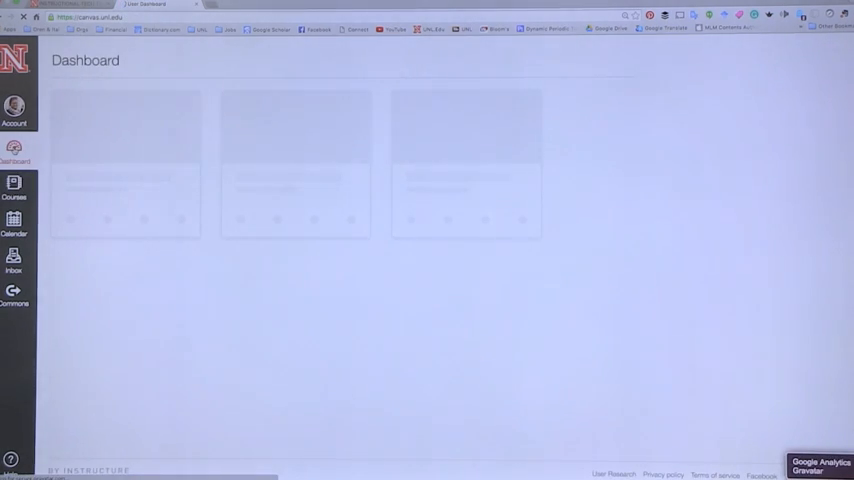